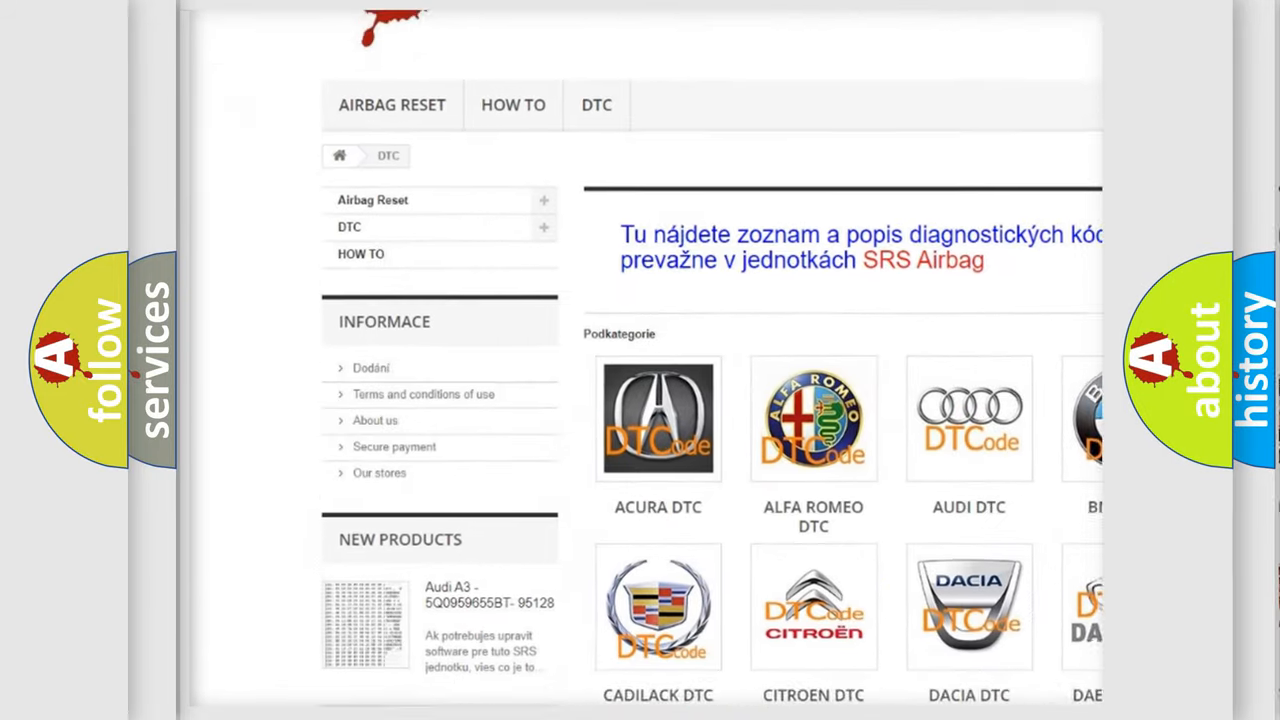
scroll(down, 3)
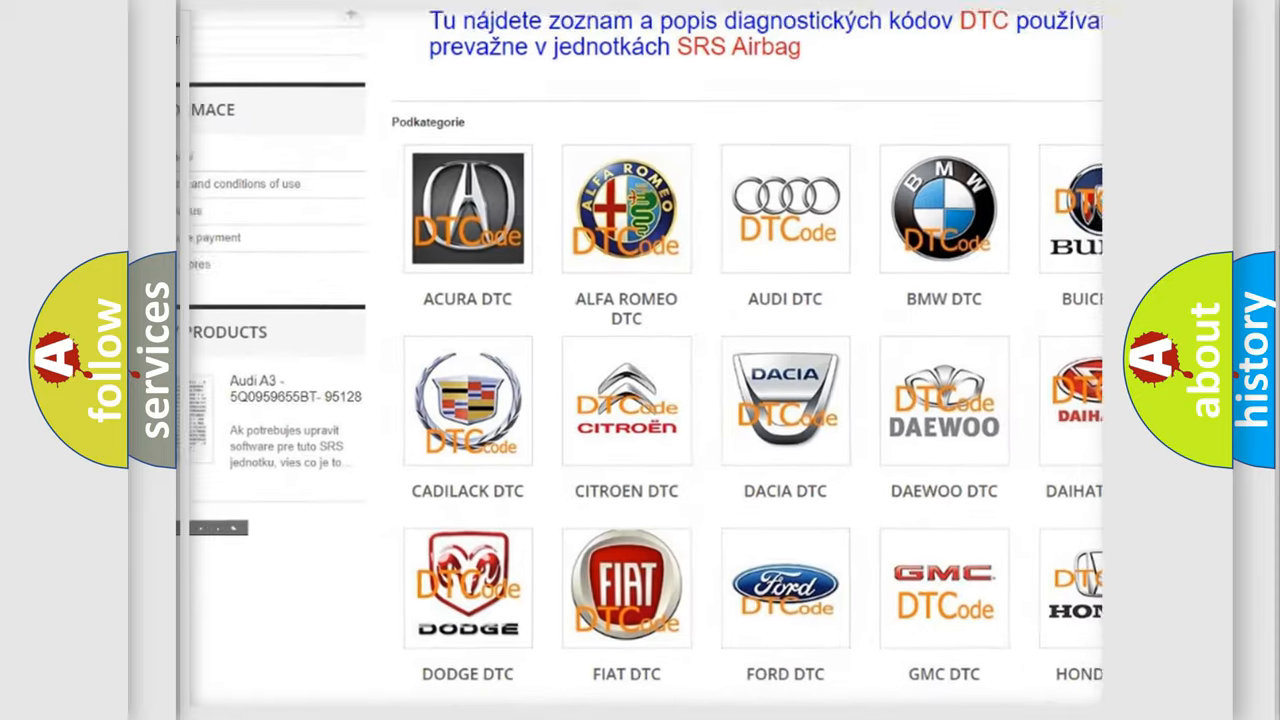
scroll(down, 3)
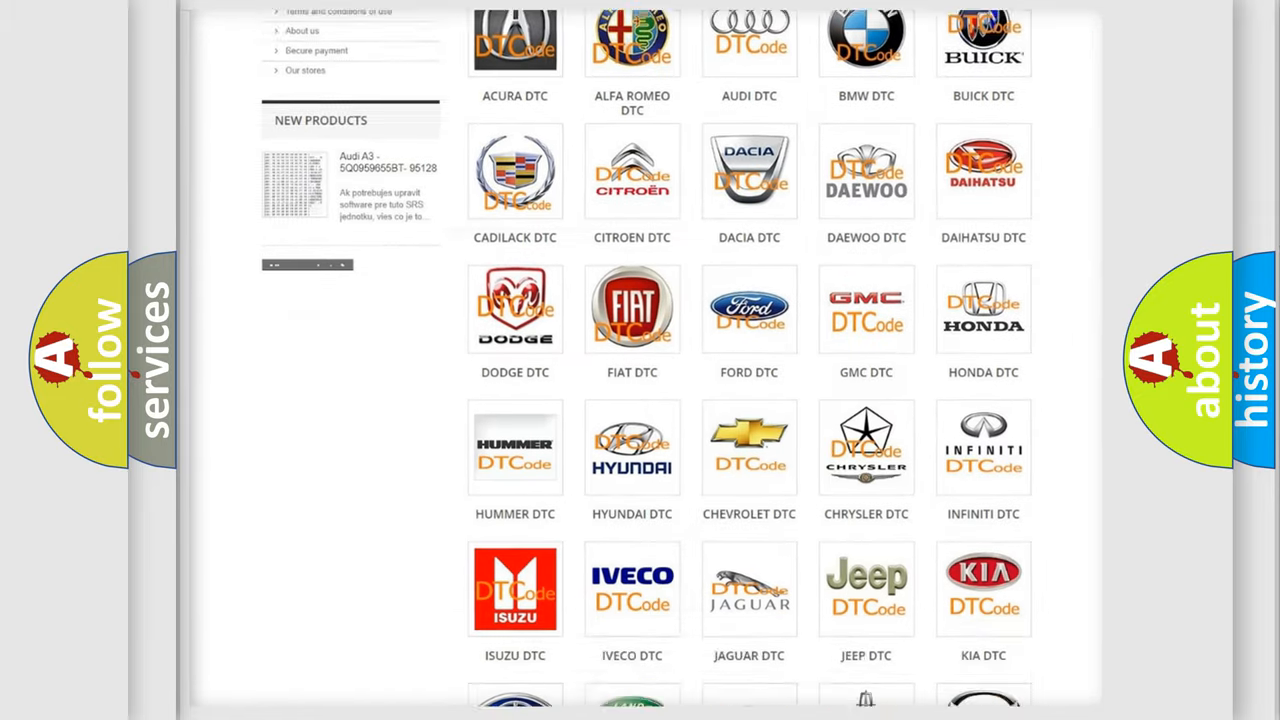
scroll(down, 3)
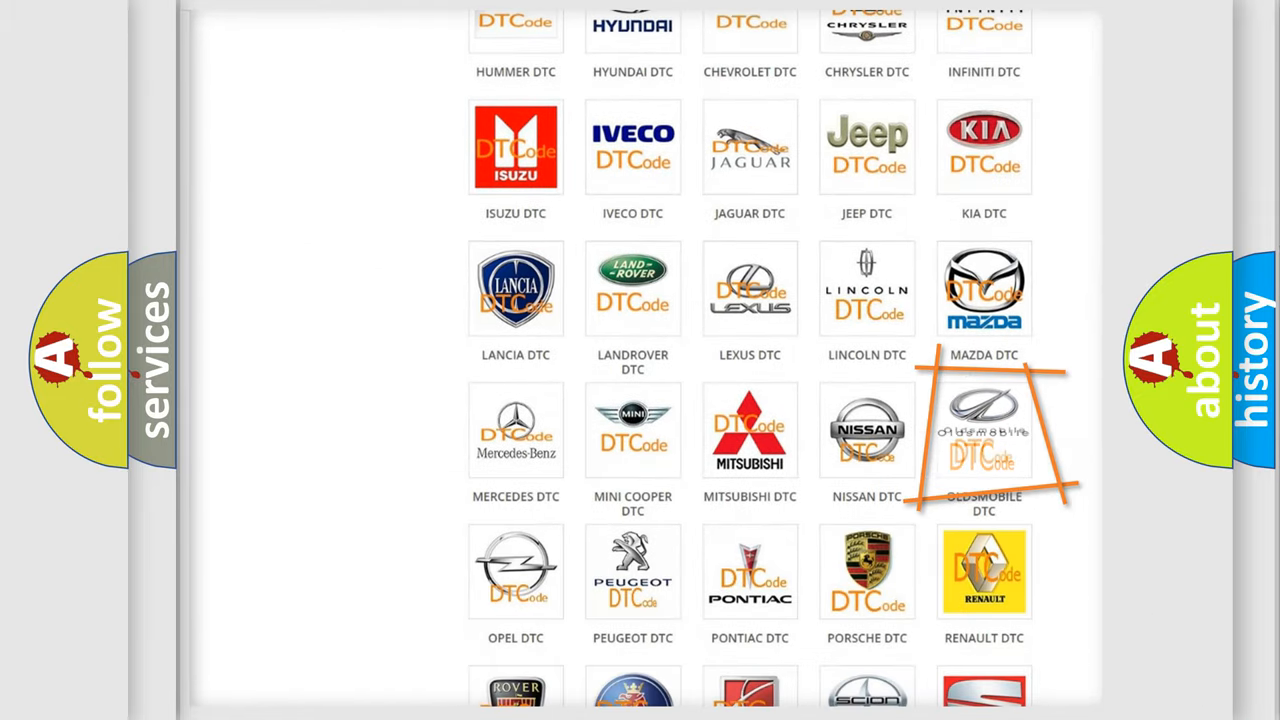